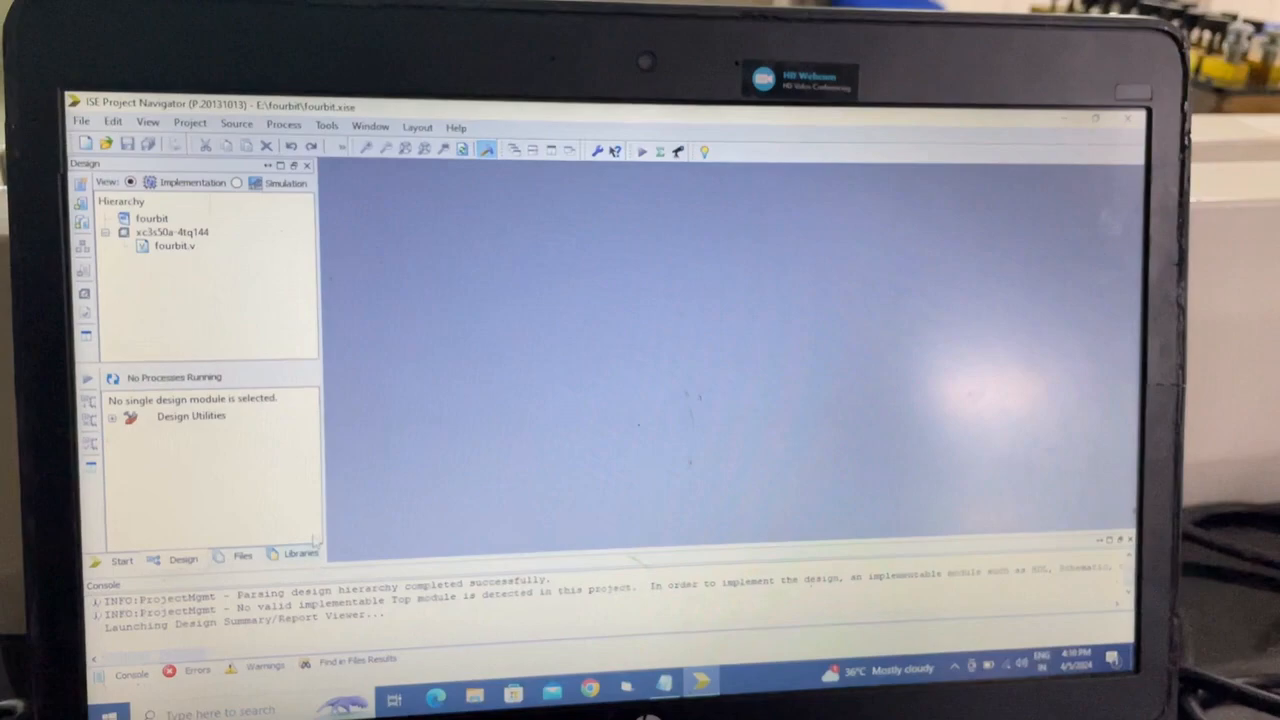
# Create a new project named fa3 at E:\ targeting the xc3s50a device
pyautogui.click(80, 127)
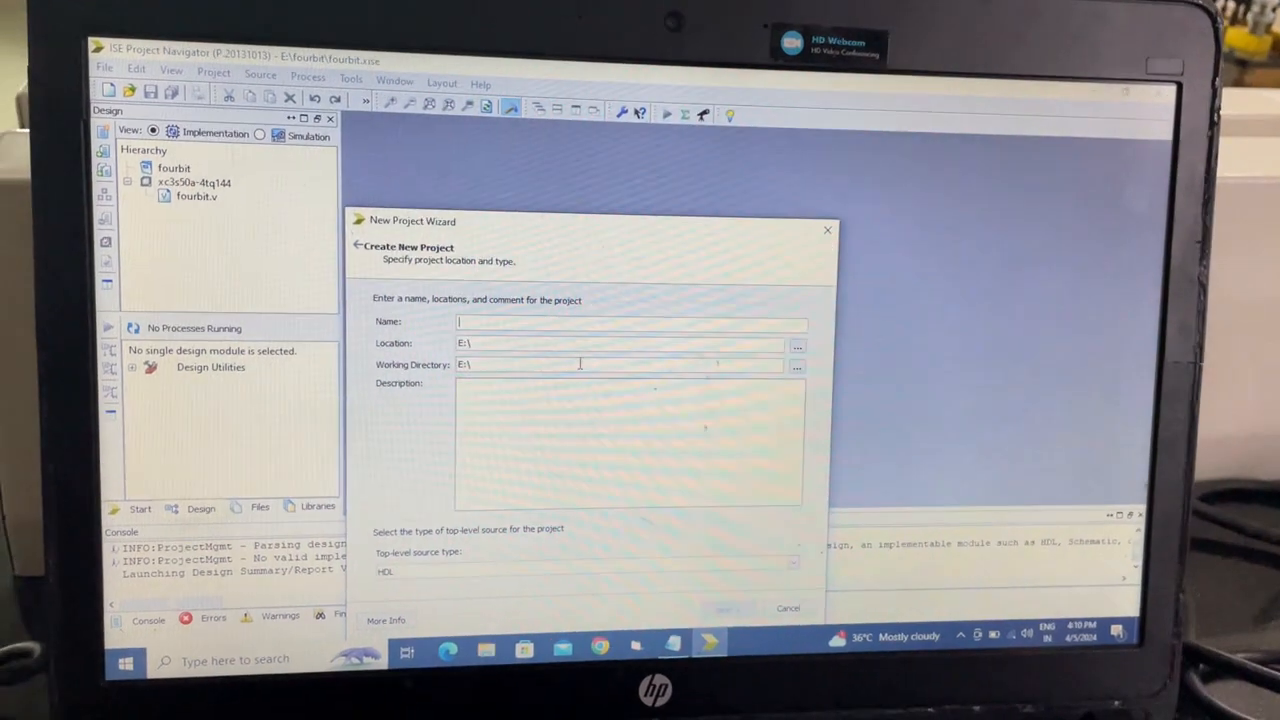
pyautogui.write('fa3')
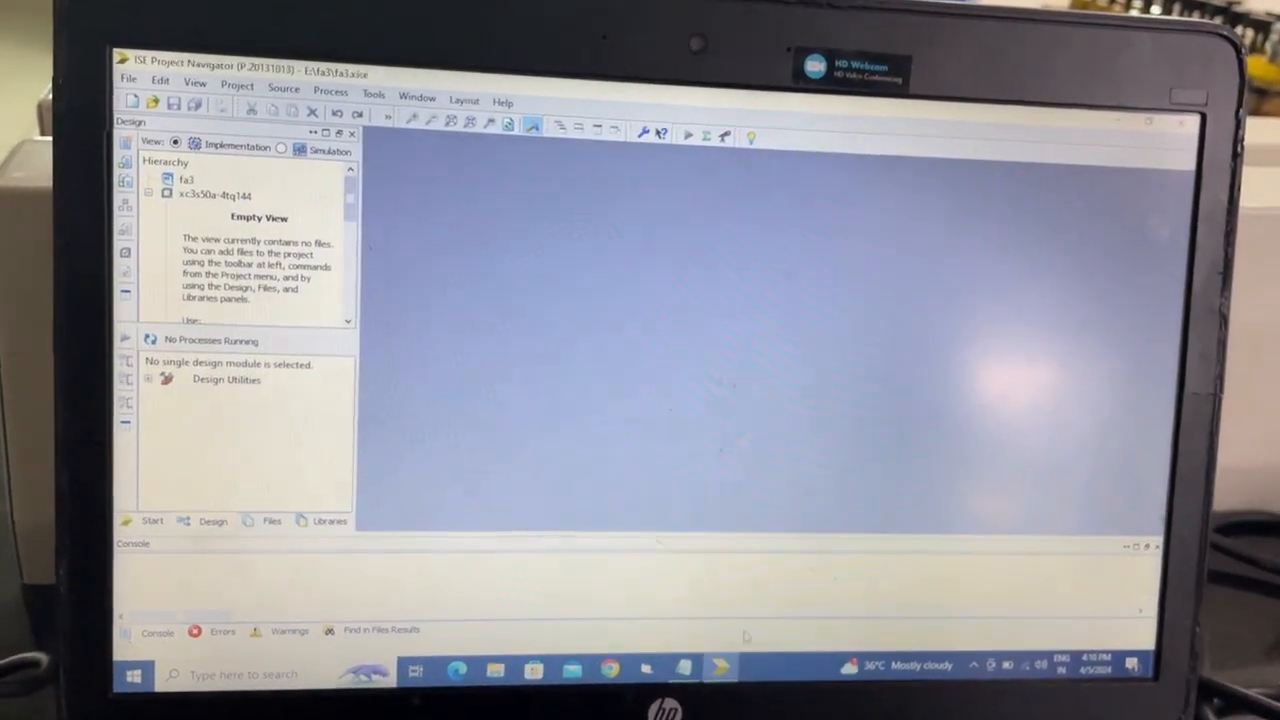
# Add a Verilog module source named fa3 to the fa3 project, skipping port definition
pyautogui.click(187, 191)
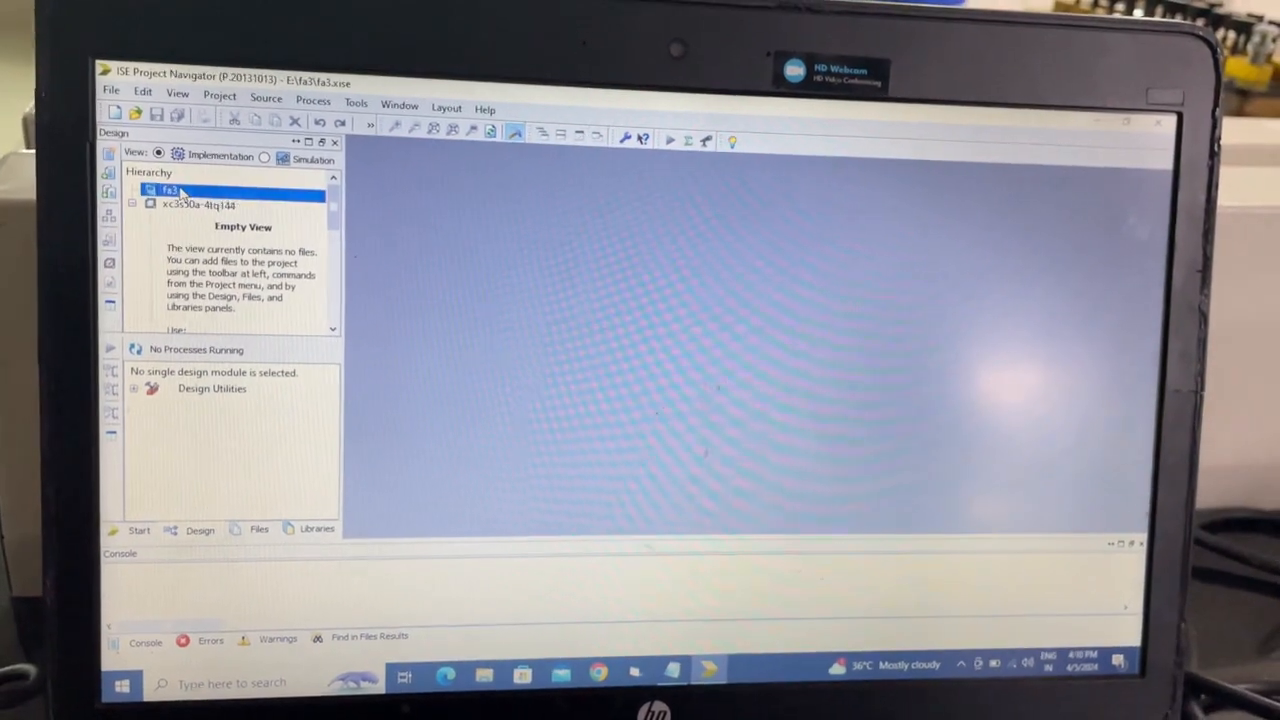
pyautogui.rightClick(188, 205)
pyautogui.write('fa3')
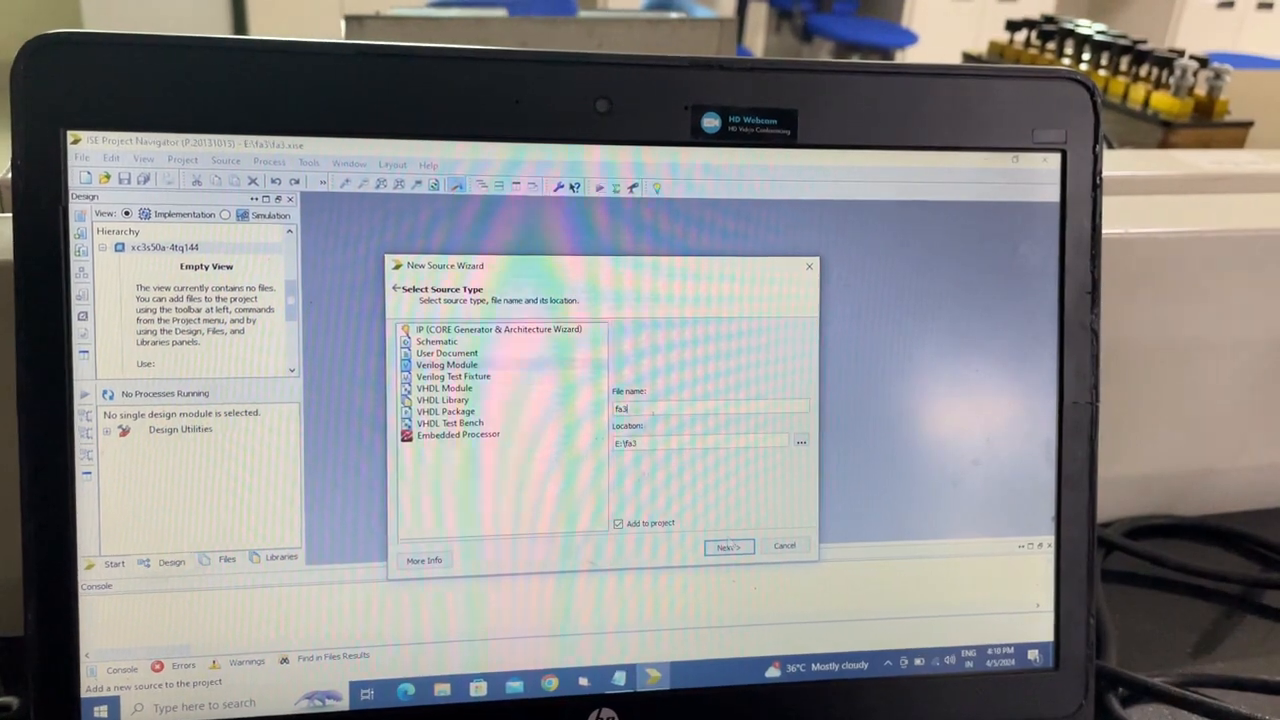
pyautogui.click(727, 546)
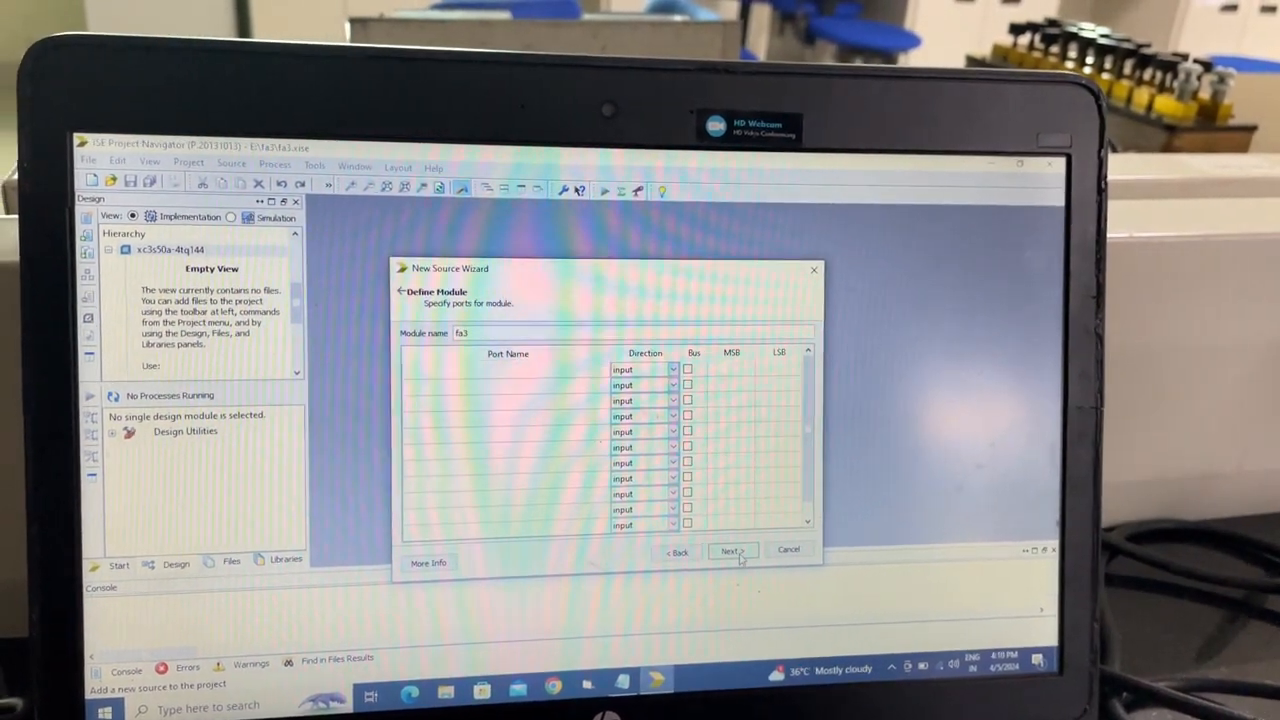
pyautogui.click(731, 551)
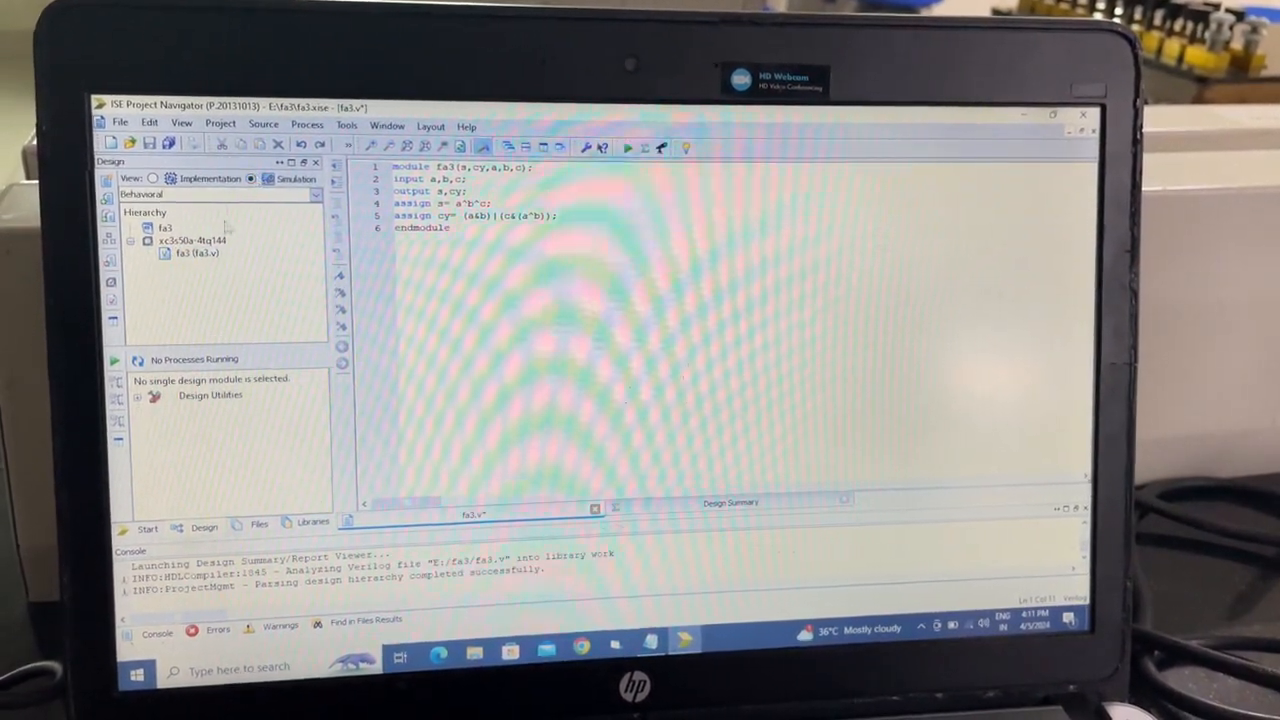
# Run the ISim Behavioral Check Syntax on fa3.v, saving the file first
pyautogui.click(198, 252)
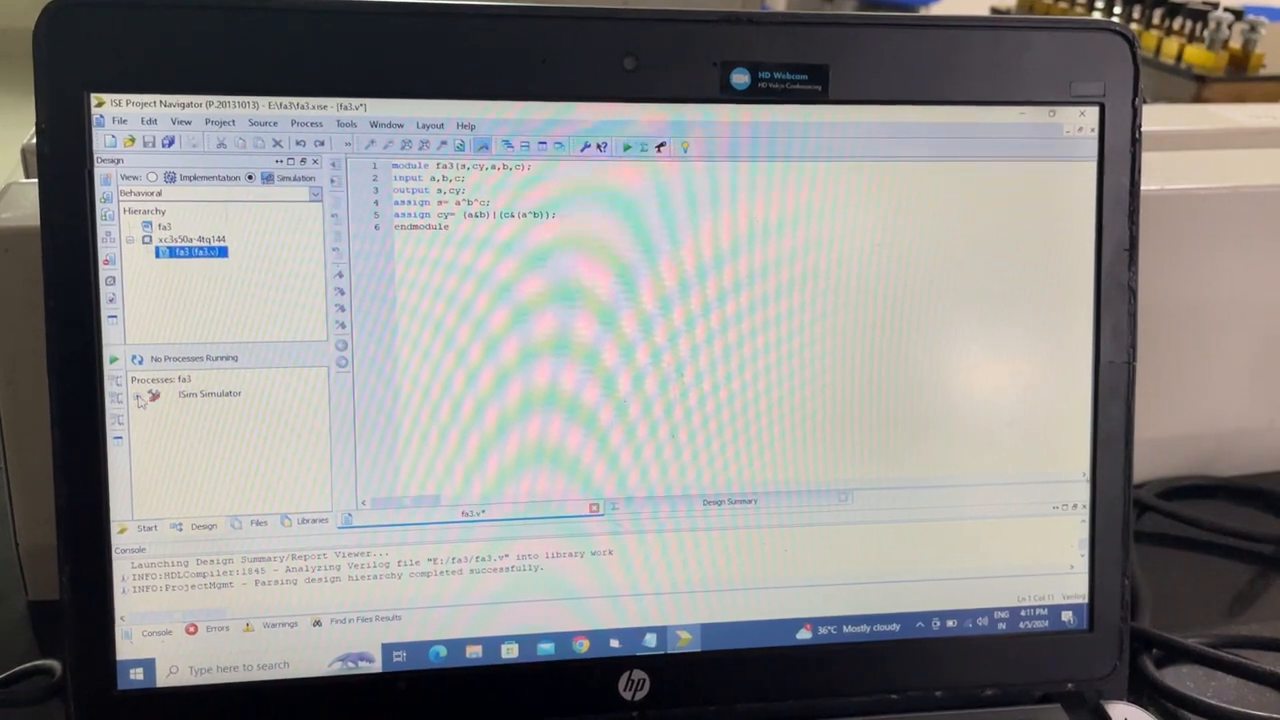
pyautogui.click(155, 393)
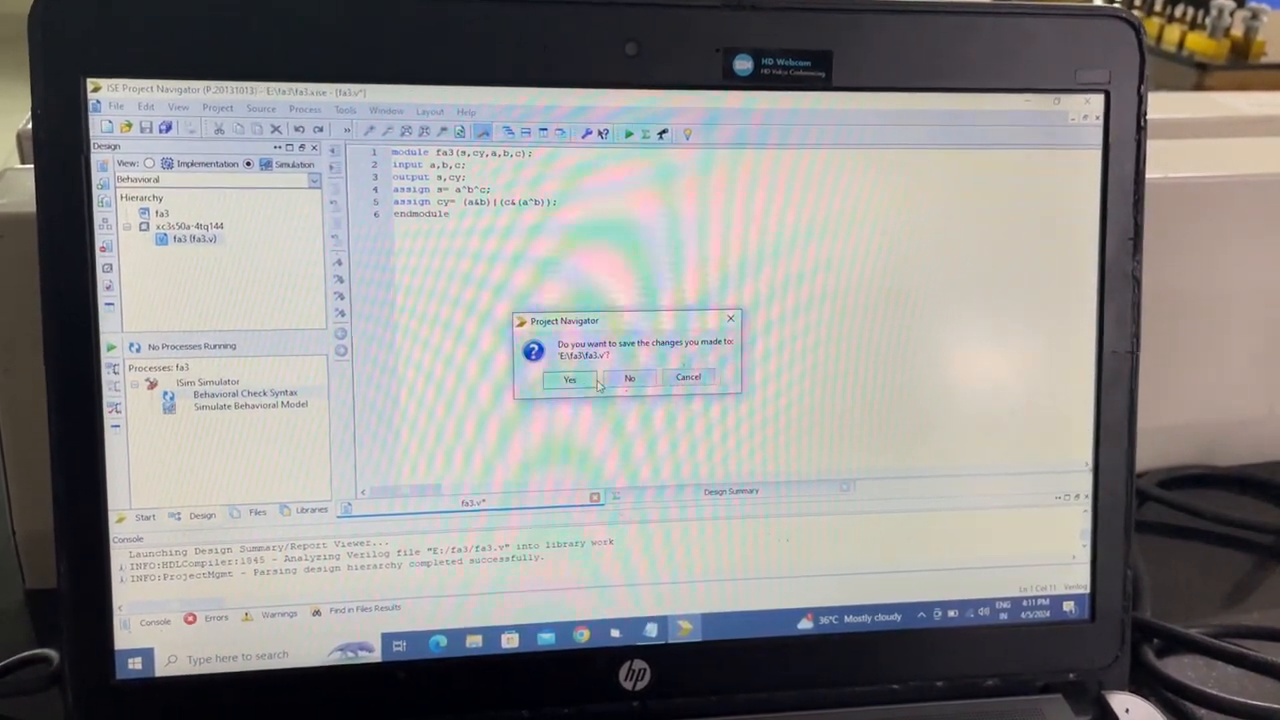
pyautogui.click(569, 378)
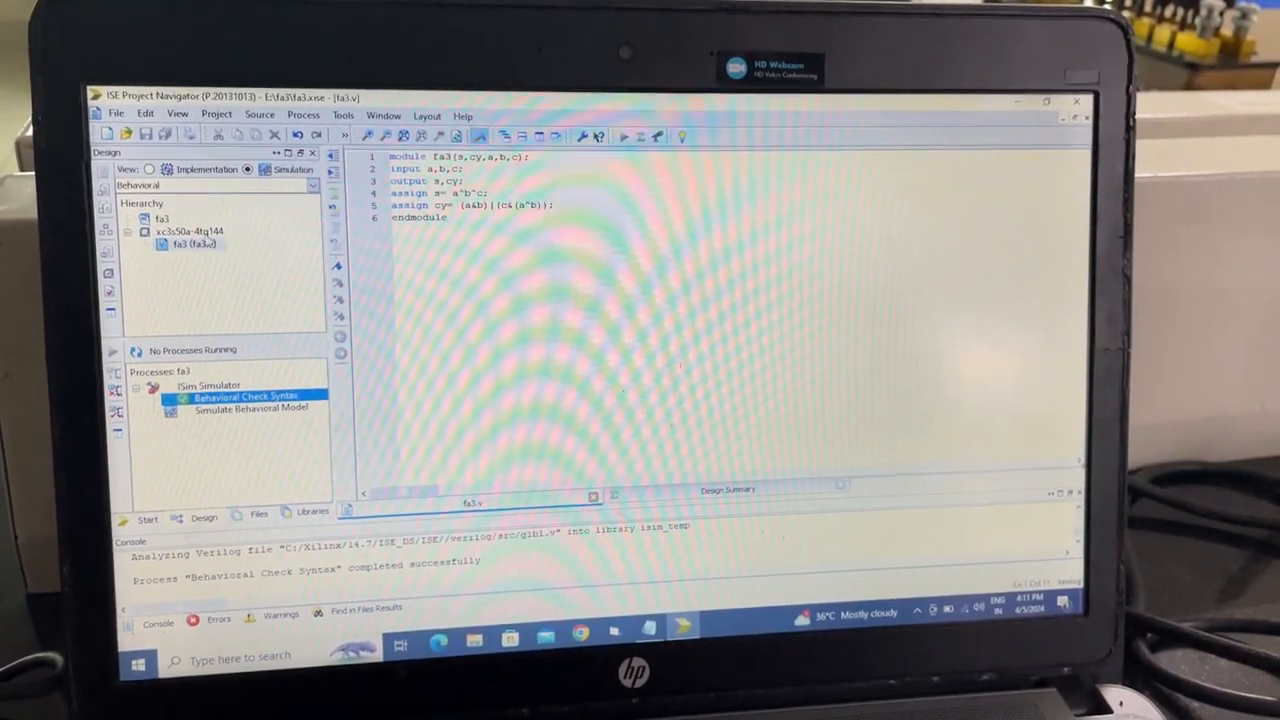
# Create the implementation constraints file fa3.ucf as a new project source
pyautogui.rightClick(185, 231)
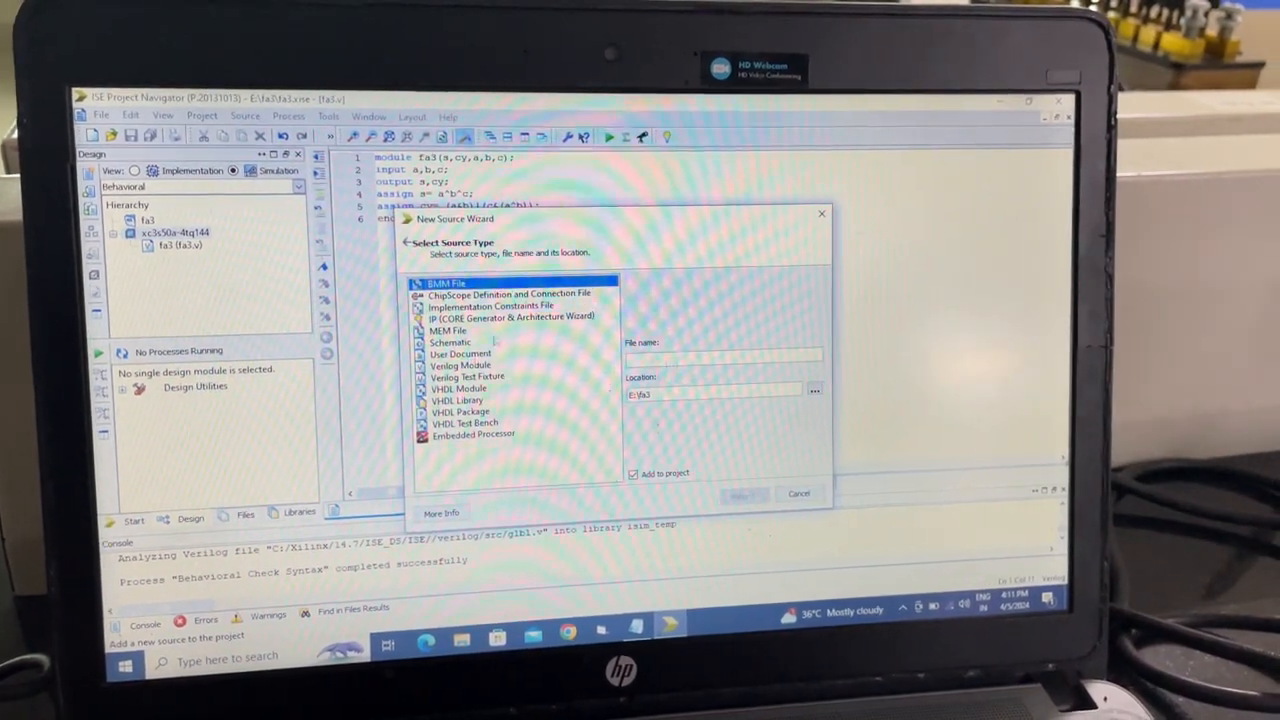
pyautogui.click(490, 309)
pyautogui.write('f')
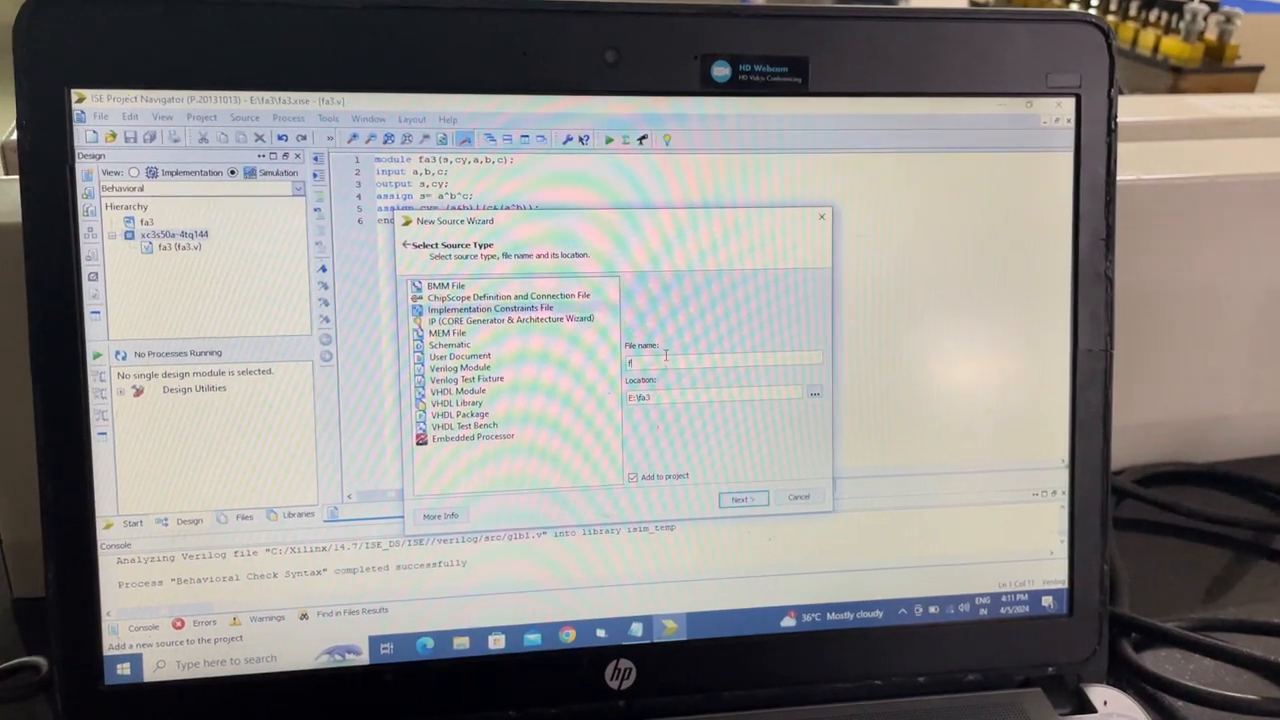
pyautogui.write('a3')
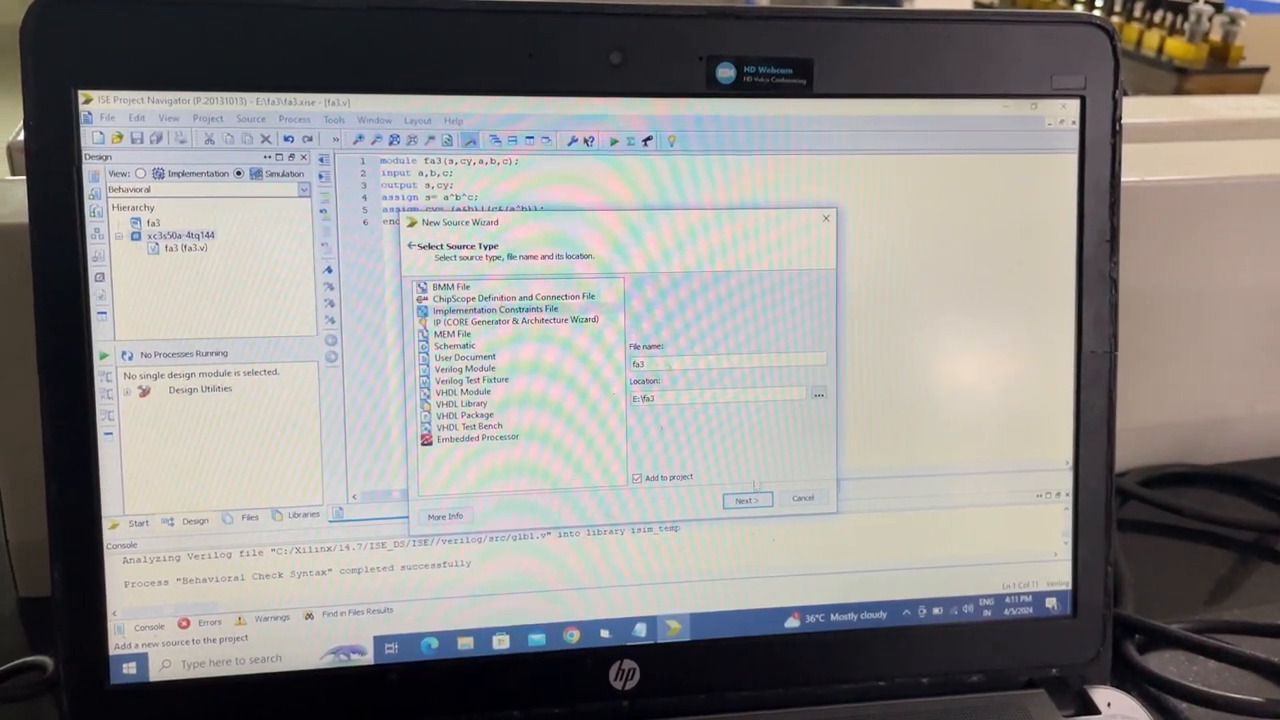
pyautogui.click(747, 499)
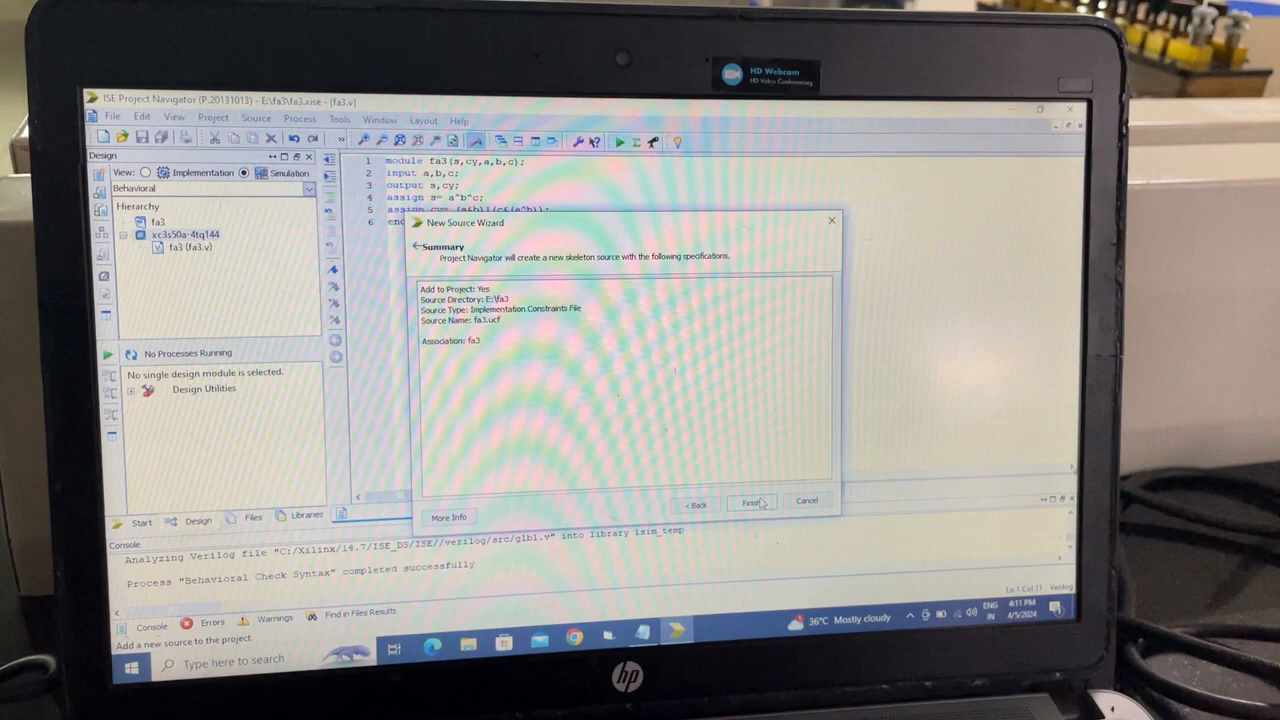
pyautogui.click(751, 502)
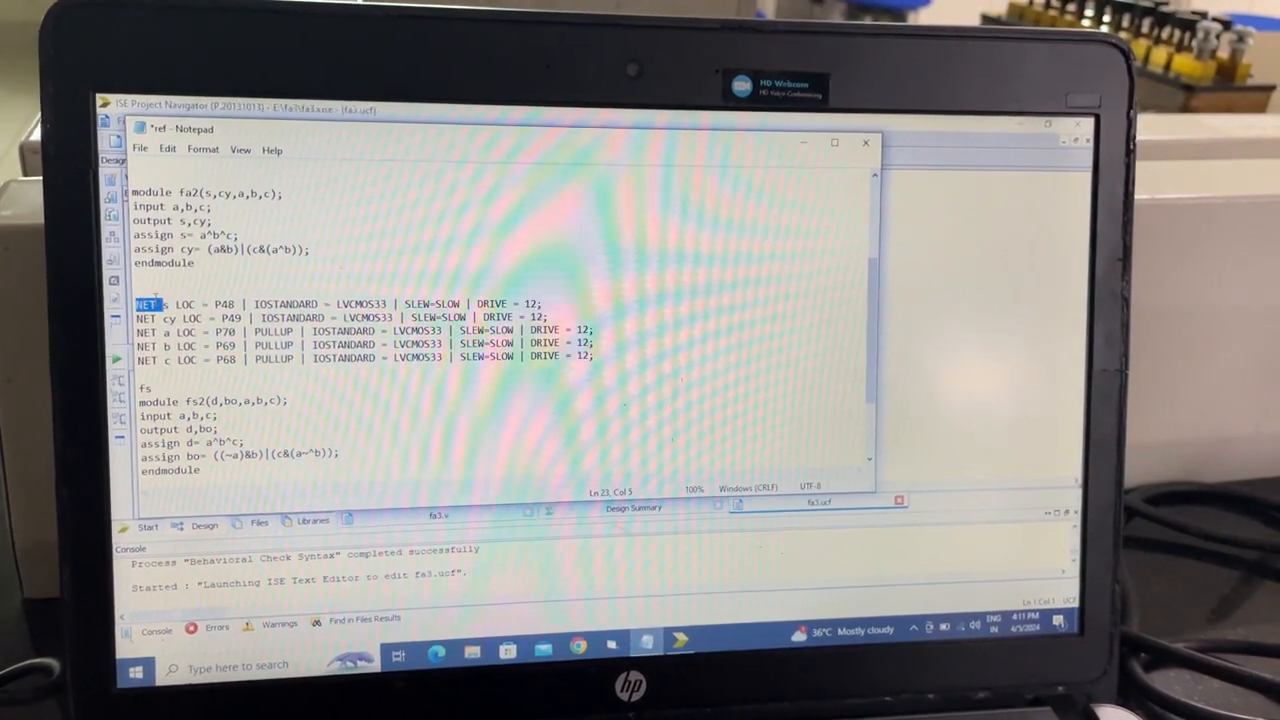
# Copy the NET pin lines for s, cy, a, b and c into fa3.ucf, then show Implementation view
pyautogui.moveTo(135, 307); pyautogui.dragTo(595, 362)
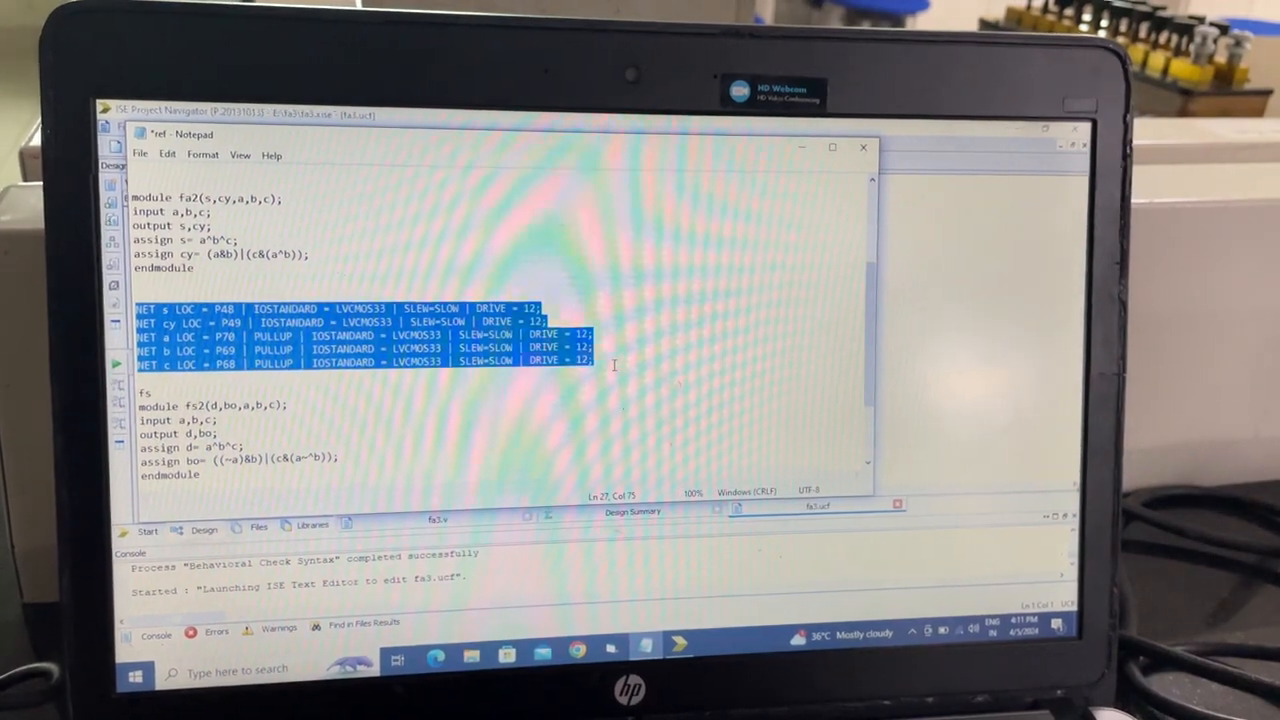
pyautogui.click(862, 148)
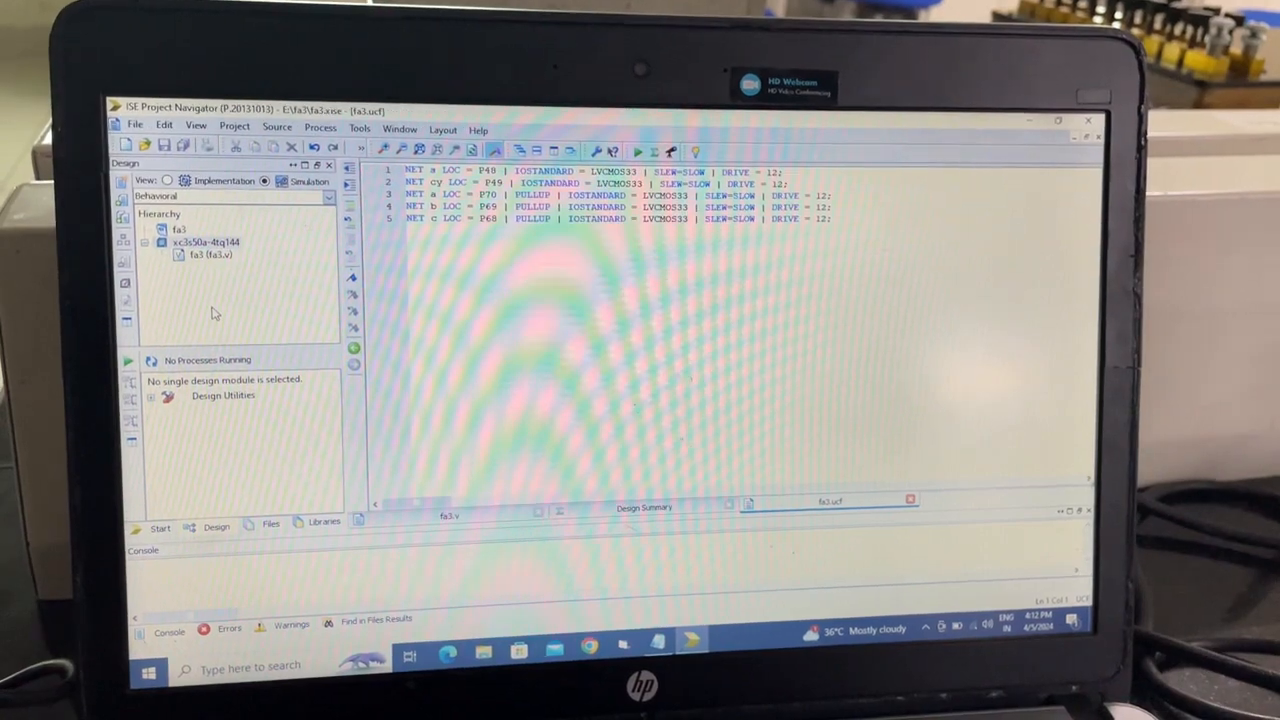
pyautogui.click(210, 253)
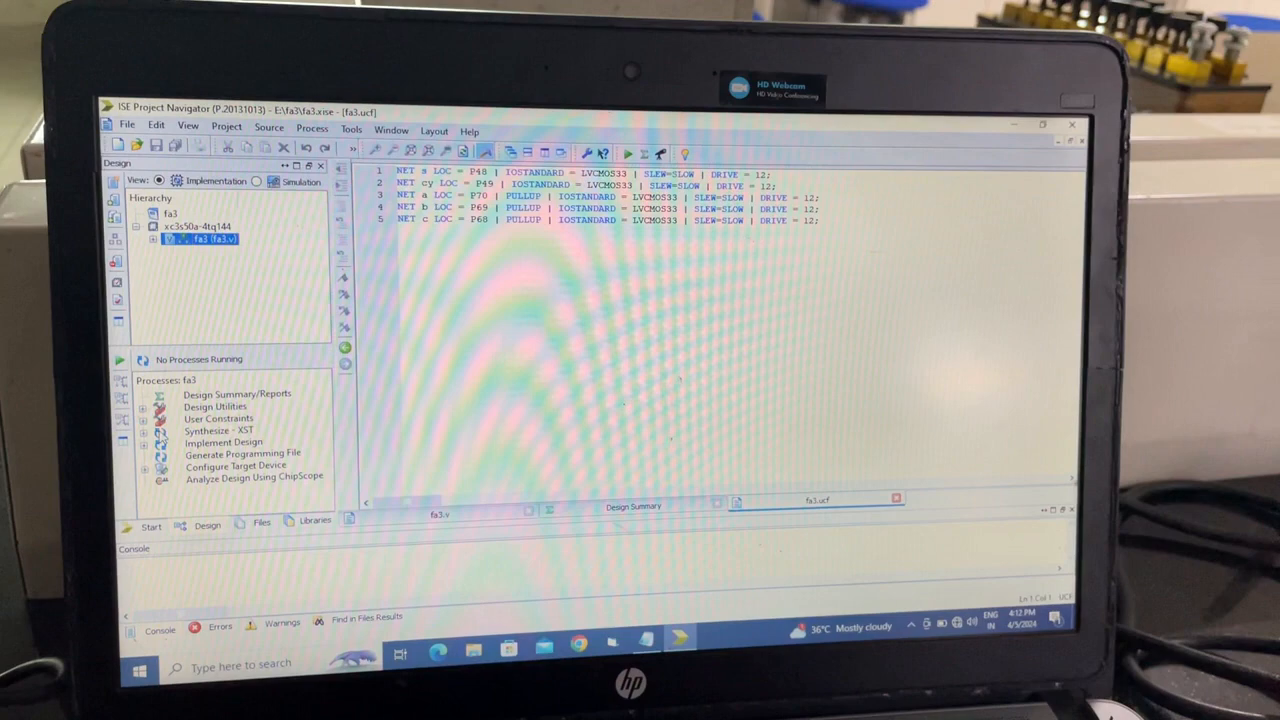
# Run Synthesize - XST on the fa3 design
pyautogui.doubleClick(213, 428)
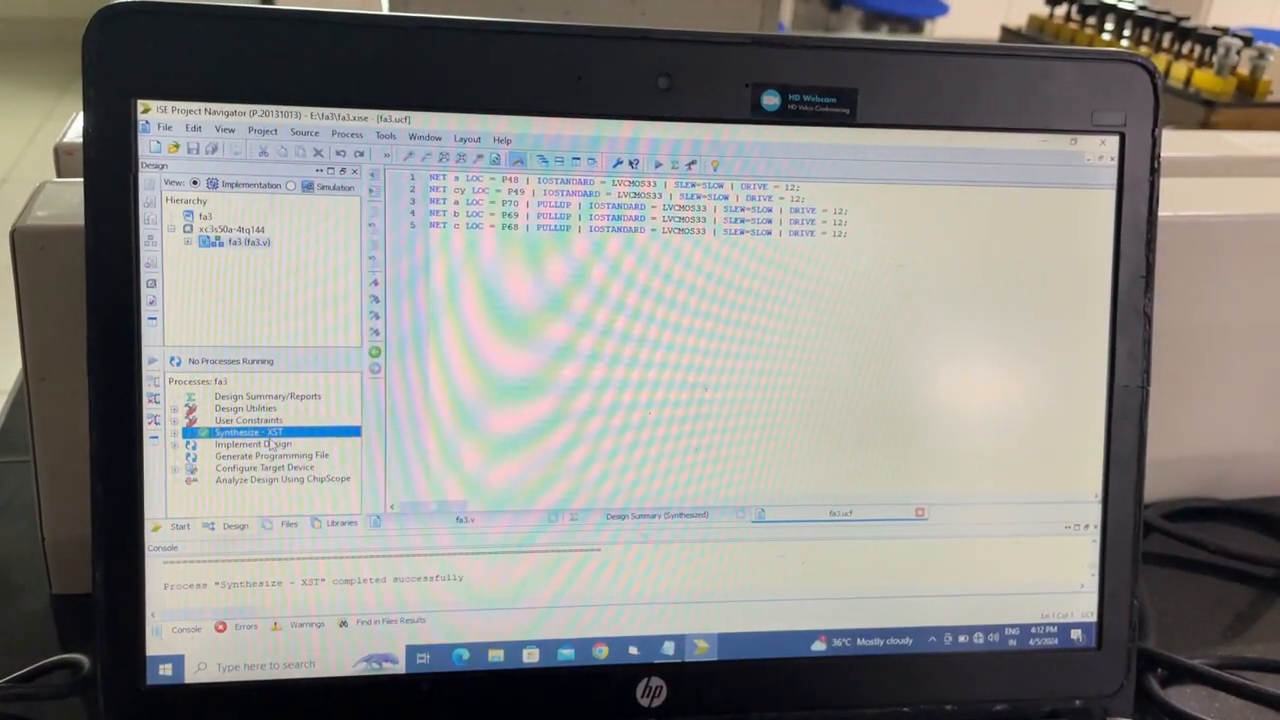
# Run Implement Design and Generate Programming File for fa3
pyautogui.click(251, 444)
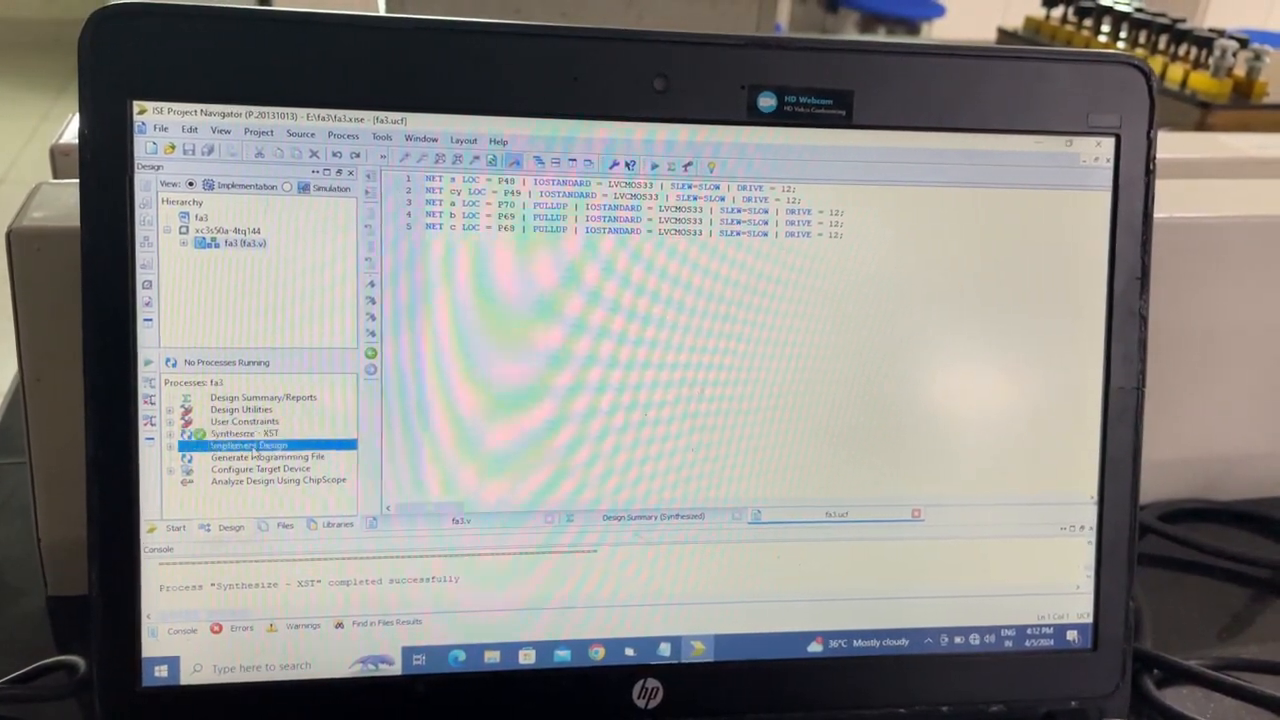
pyautogui.doubleClick(247, 446)
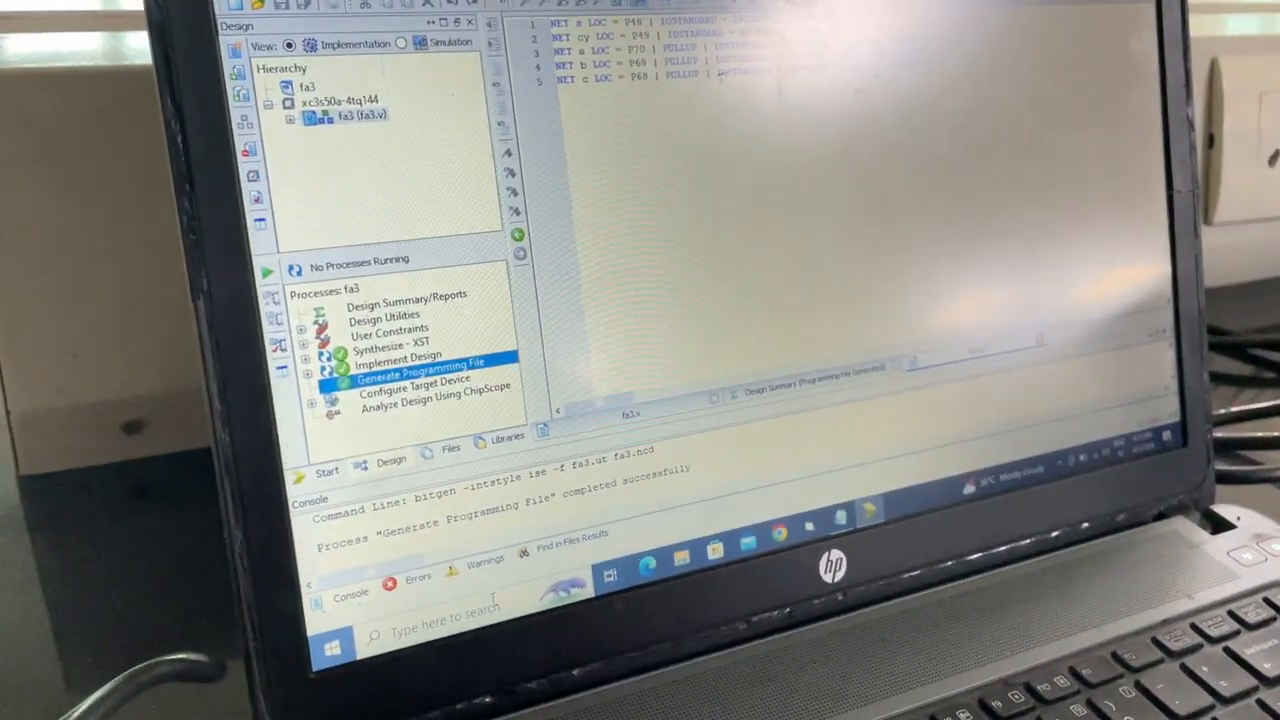
# Check the USB Serial Device's COM port under Ports (COM & LPT) in Device Manager
pyautogui.write('dev')
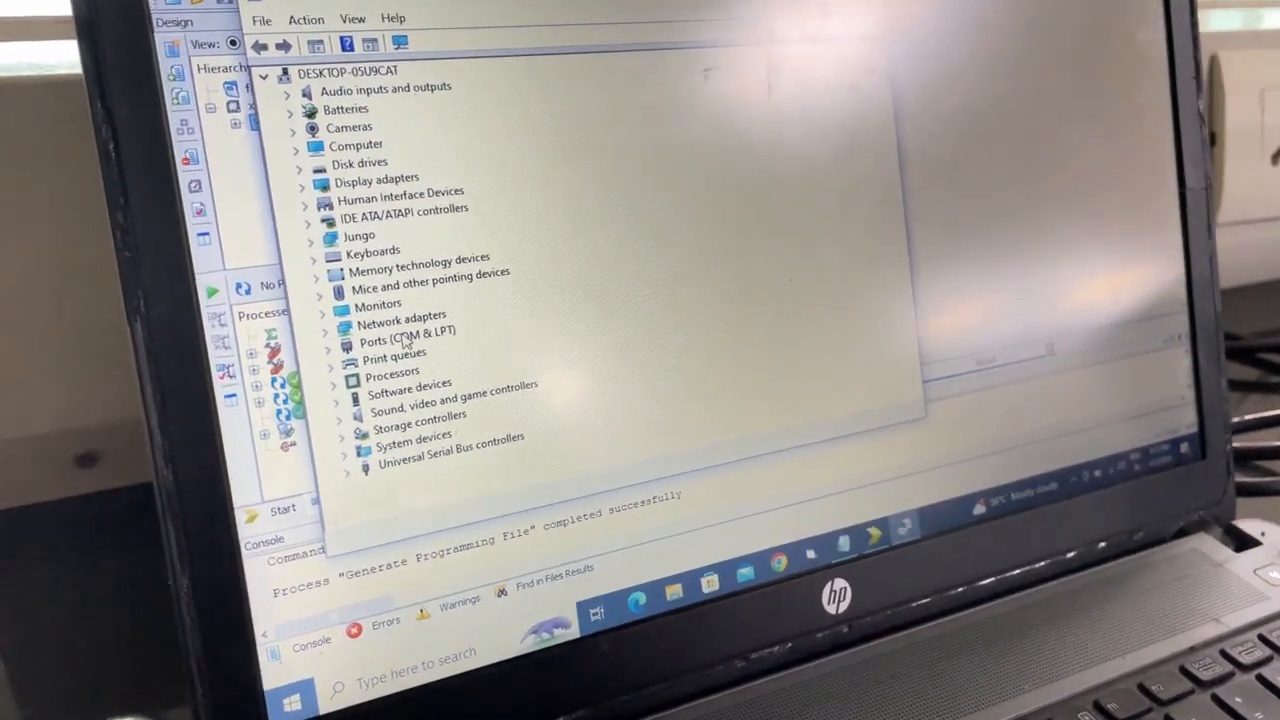
pyautogui.click(324, 330)
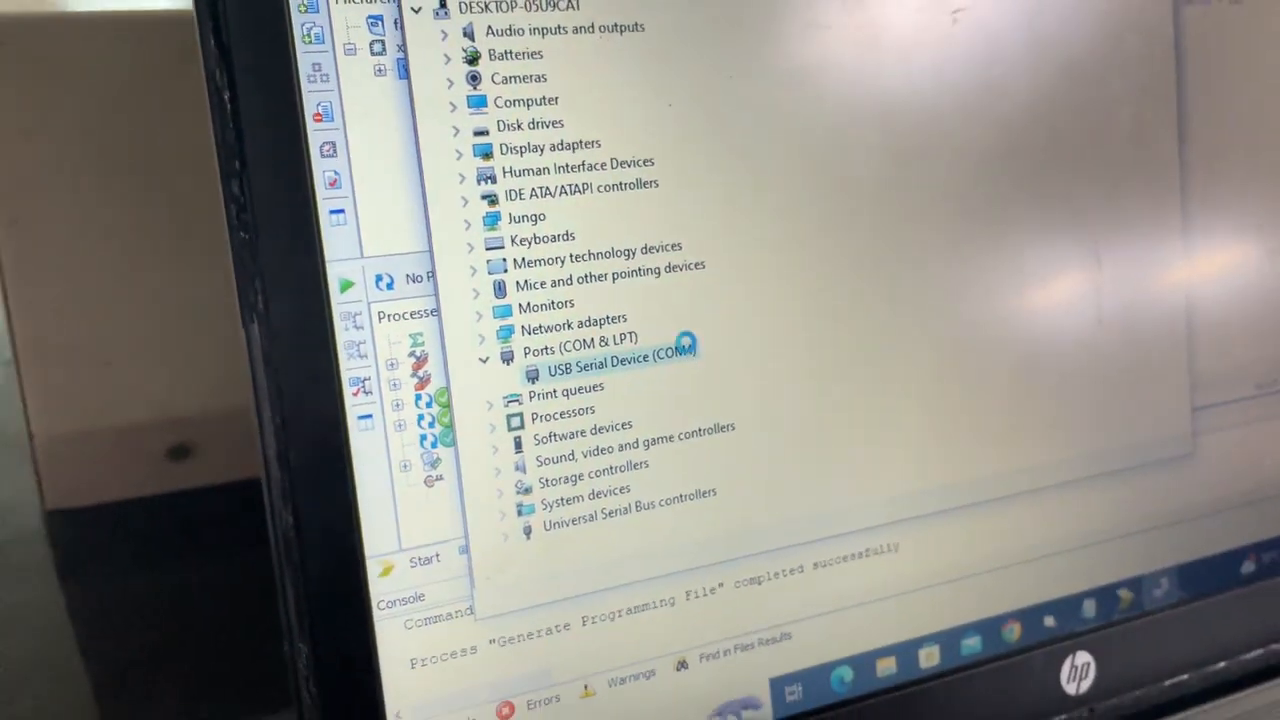
pyautogui.doubleClick(620, 358)
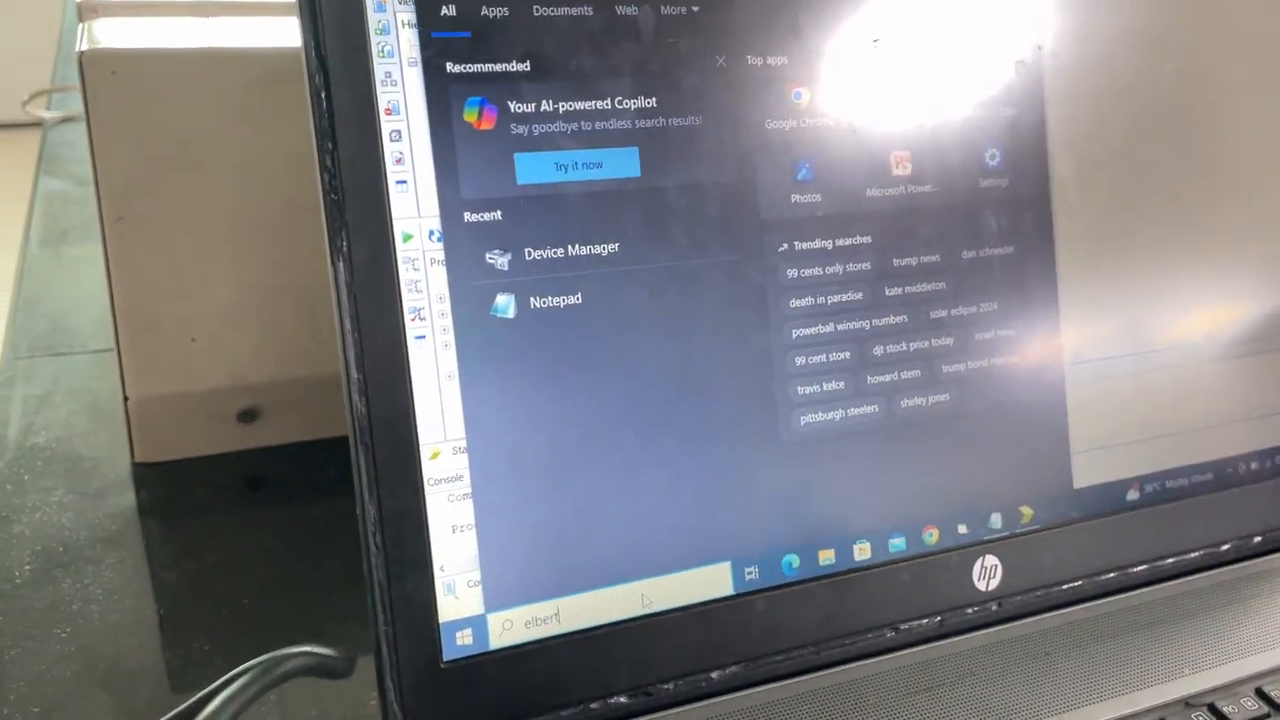
# Search 'elbert' to launch the Elbert V2 FPGA Configuration Tool
pyautogui.write('elbert')
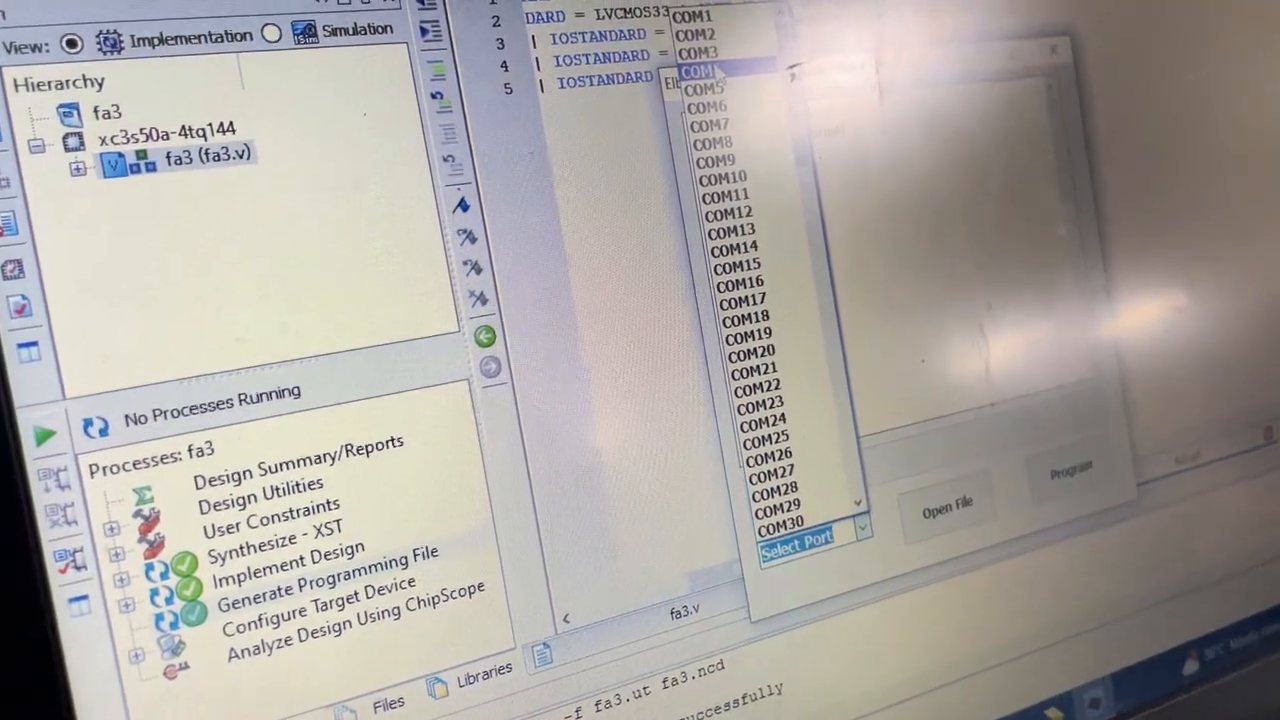
# Select COM4, load fa3.bit from E:\fa3, and program the board
pyautogui.click(703, 70)
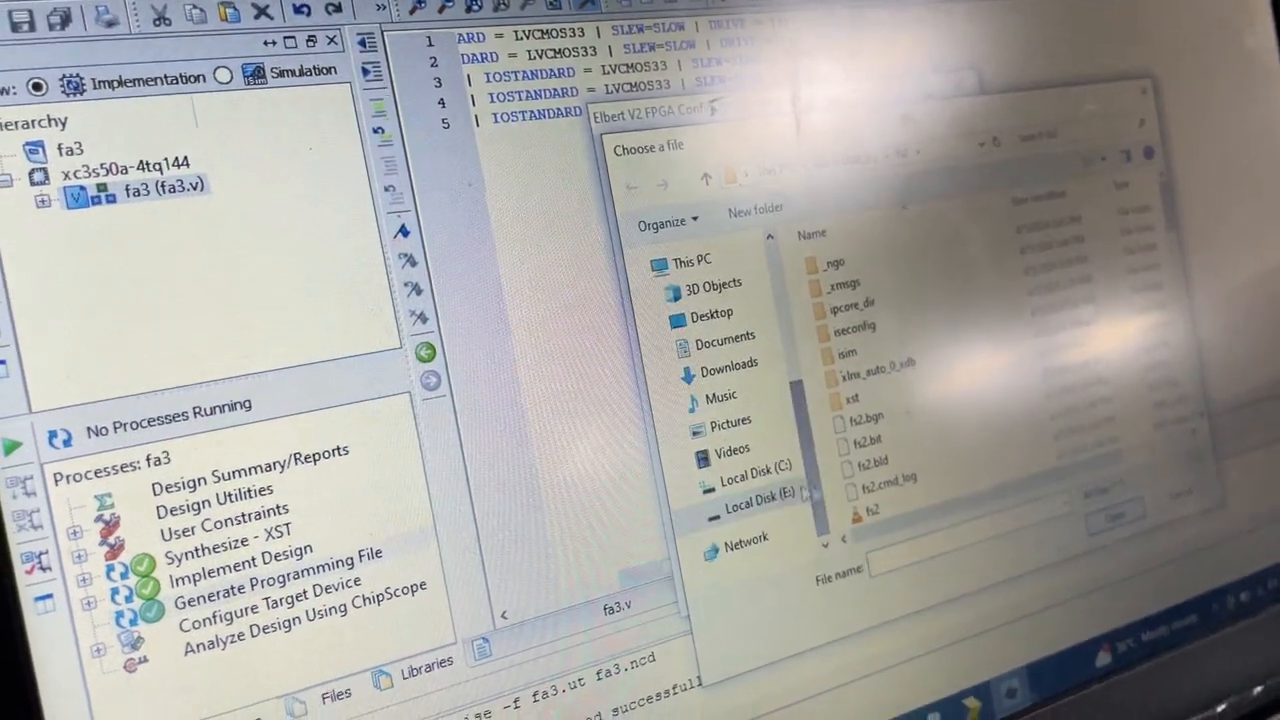
pyautogui.click(758, 502)
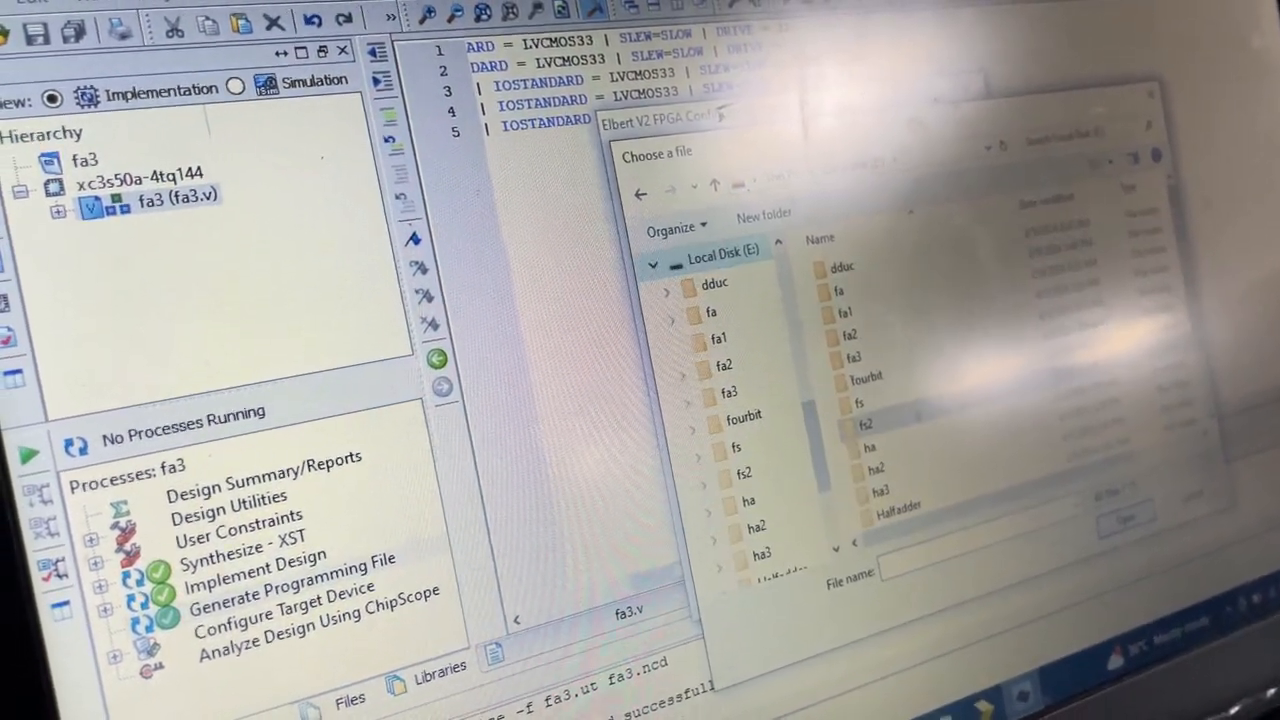
pyautogui.scroll(-3)
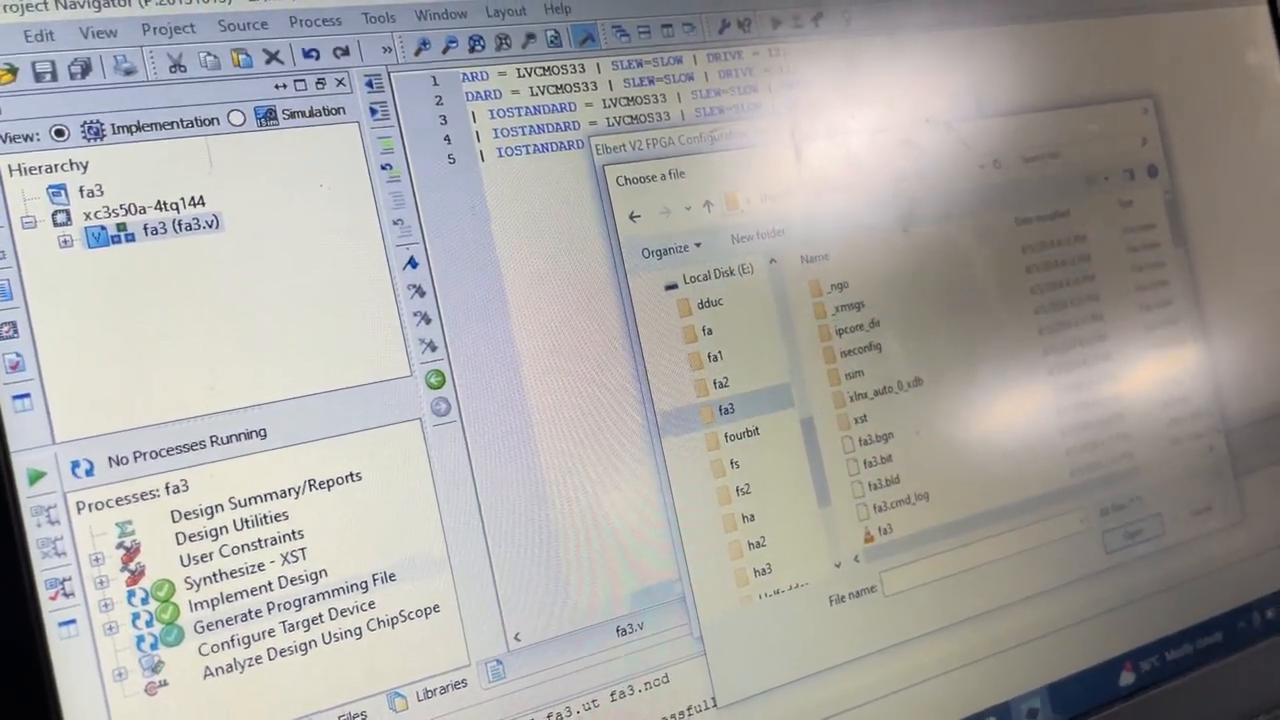
pyautogui.click(869, 446)
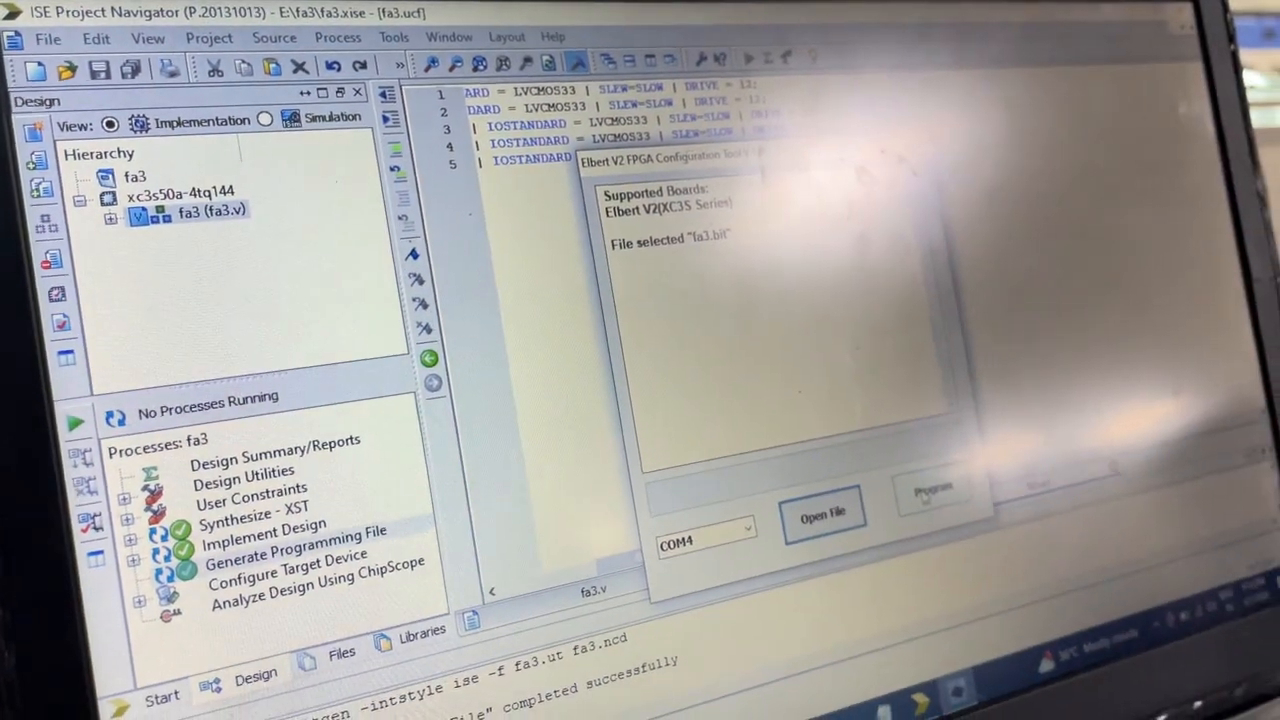
pyautogui.click(935, 491)
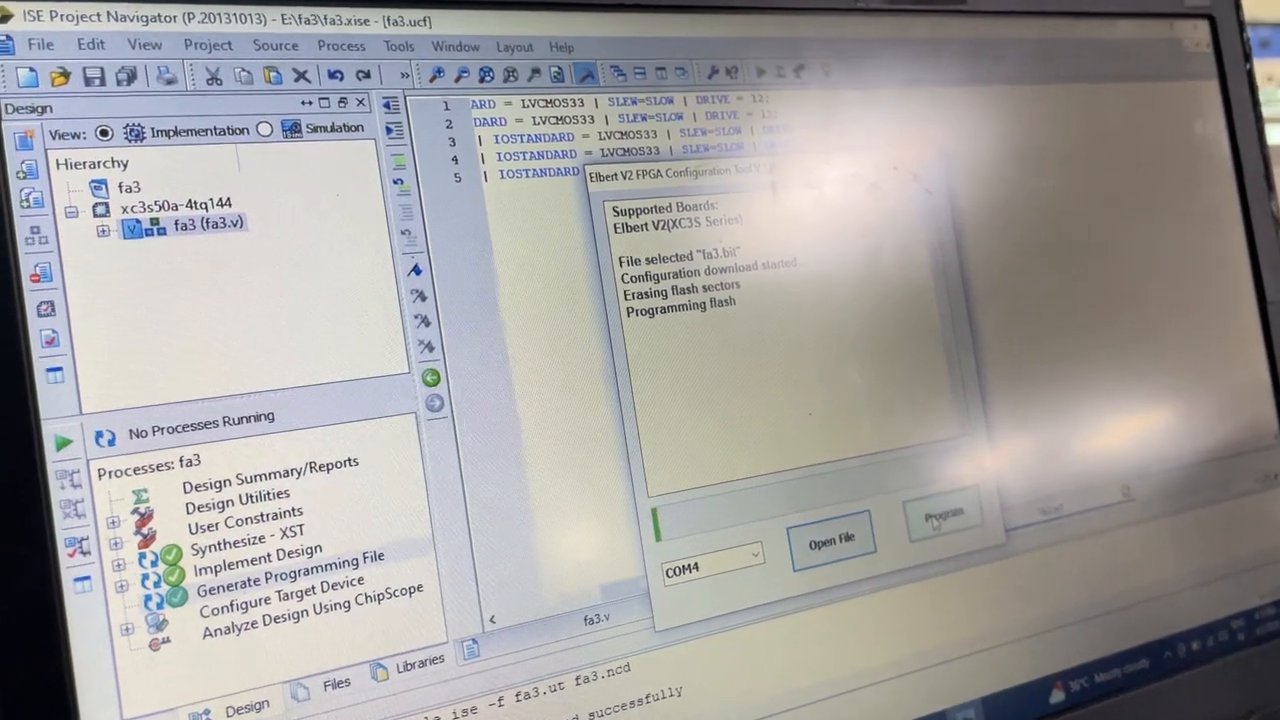